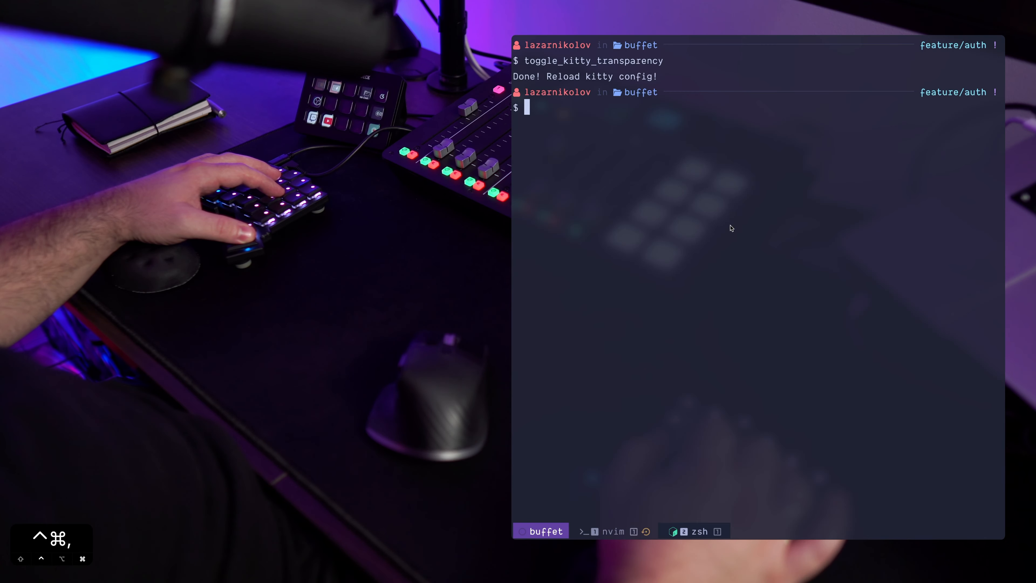
mouse_move(693, 106)
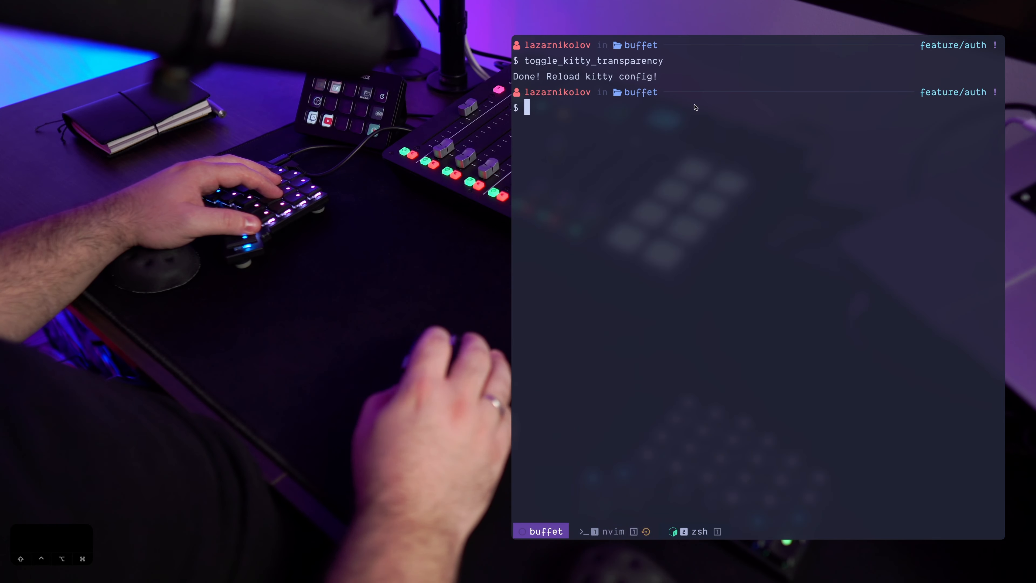
mouse_move(685, 185)
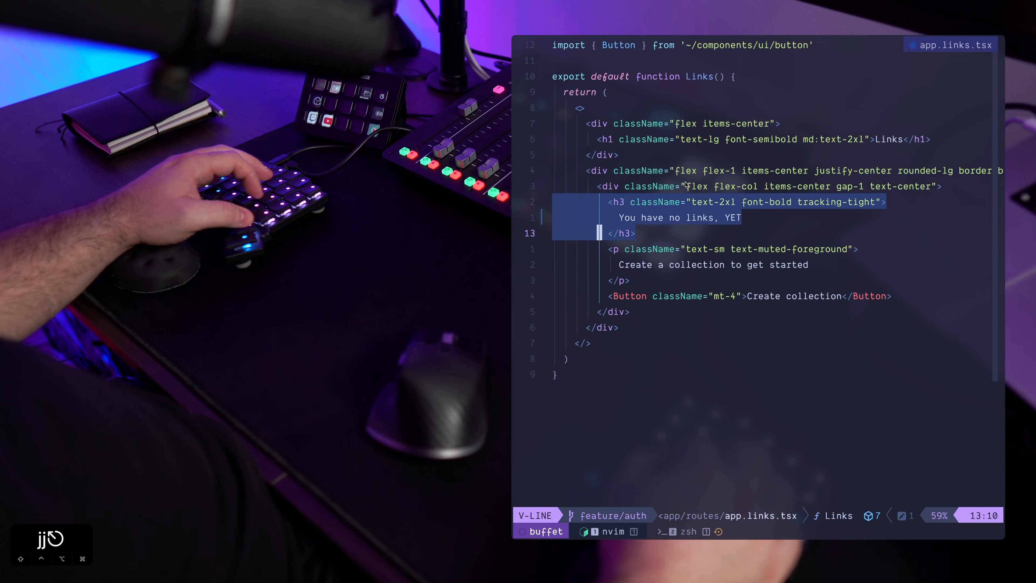
Show the BEGIN_KITTY_THEME block at the bottom of kitty.conf that includes current-theme.conf.
key("Escape")
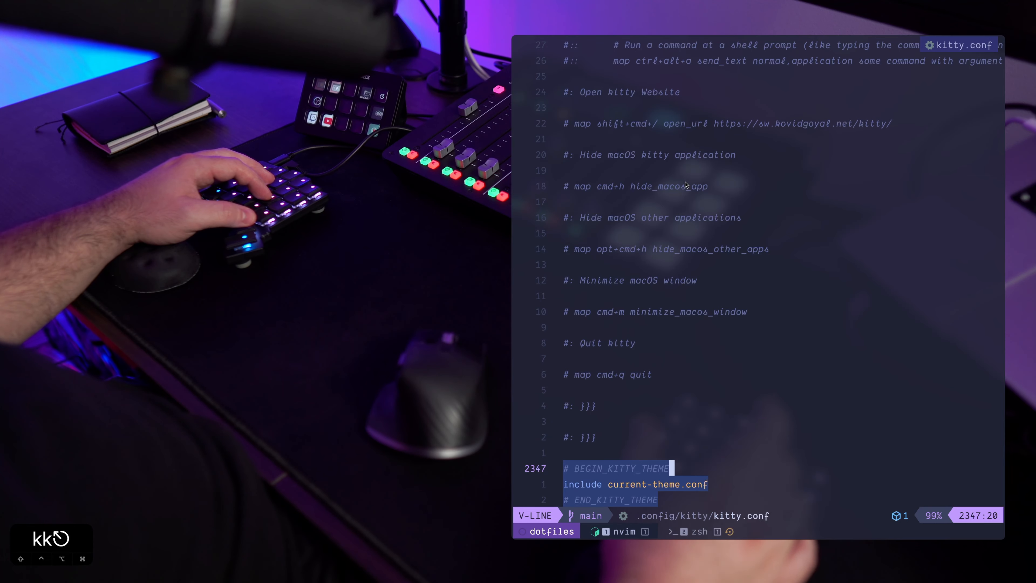
Follow the include into current-theme.conf and highlight background_opacity 0.9, then start editing background_blur 32.
key("gf")
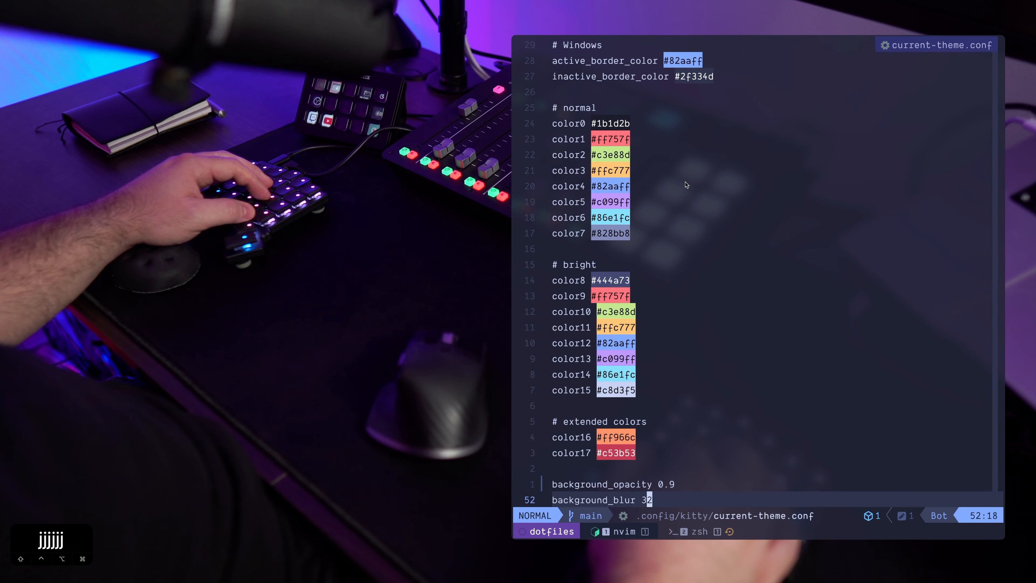
key("V")
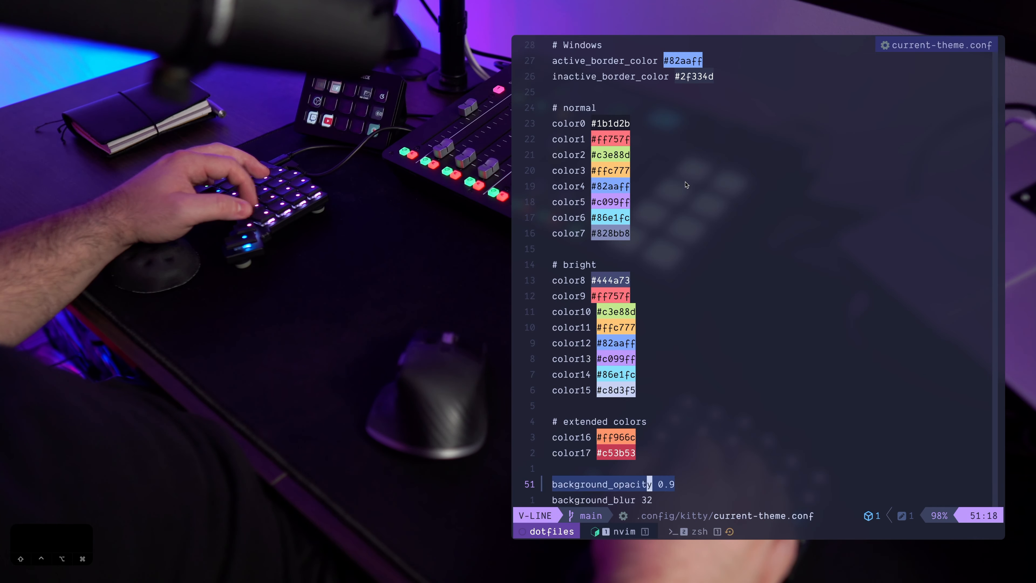
key("Escape")
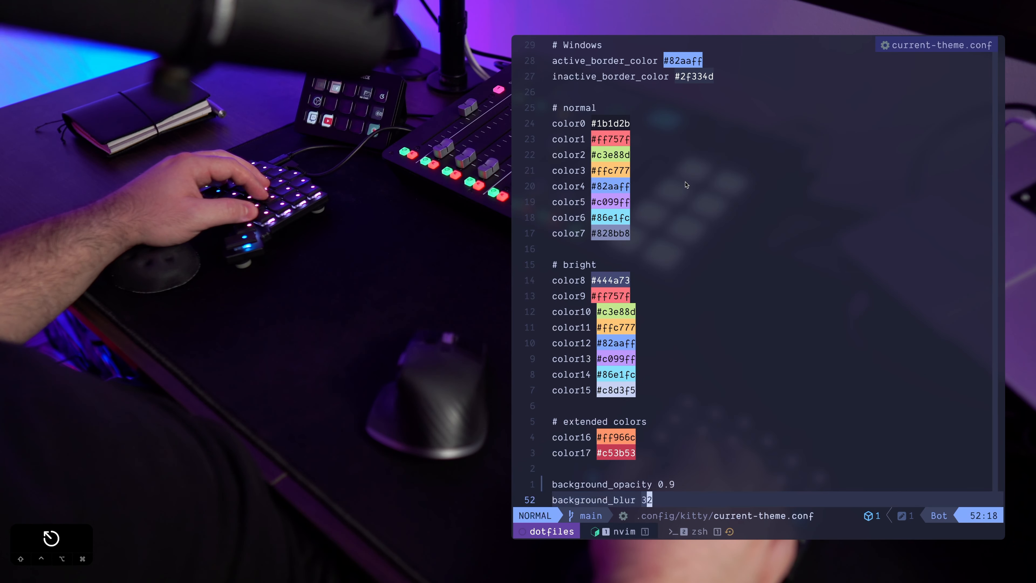
key("i")
type("8")
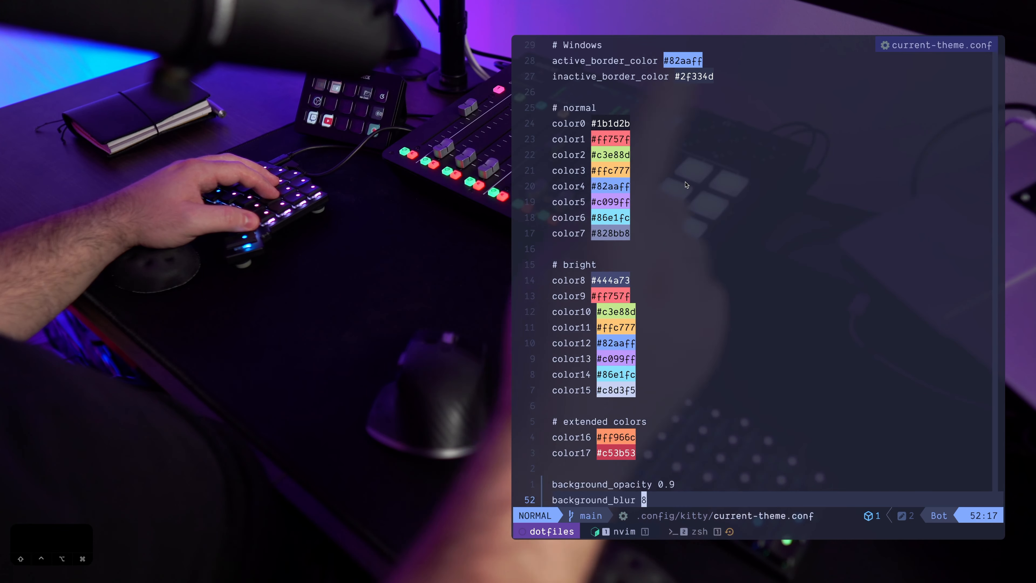
Restore background_blur to 32 in current-theme.conf.
type("2")
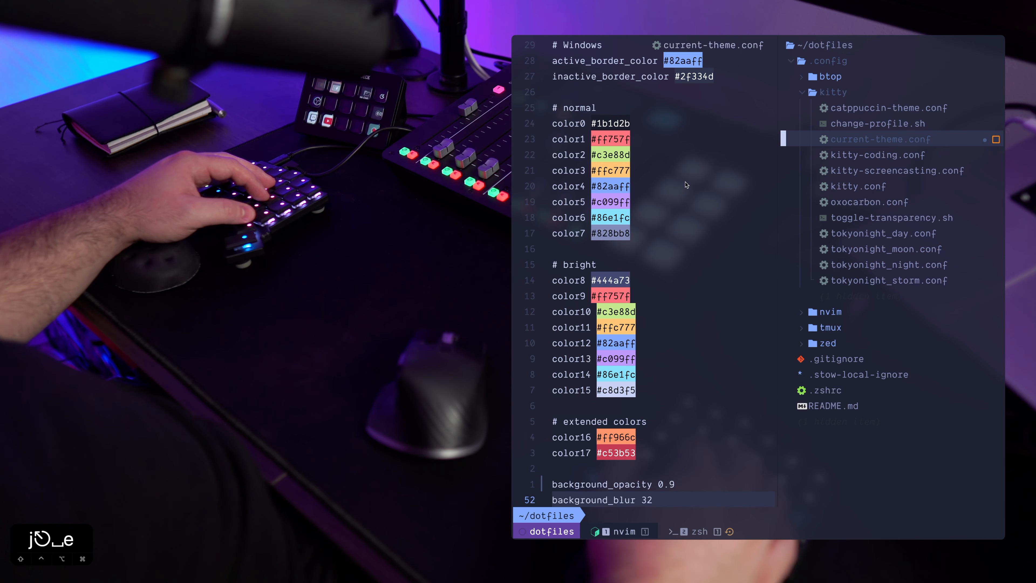
In toggle-transparency.sh, highlight the grep check for opacity 0.9 in current-theme.conf and the sed line setting it to 1.
left_click(857, 186)
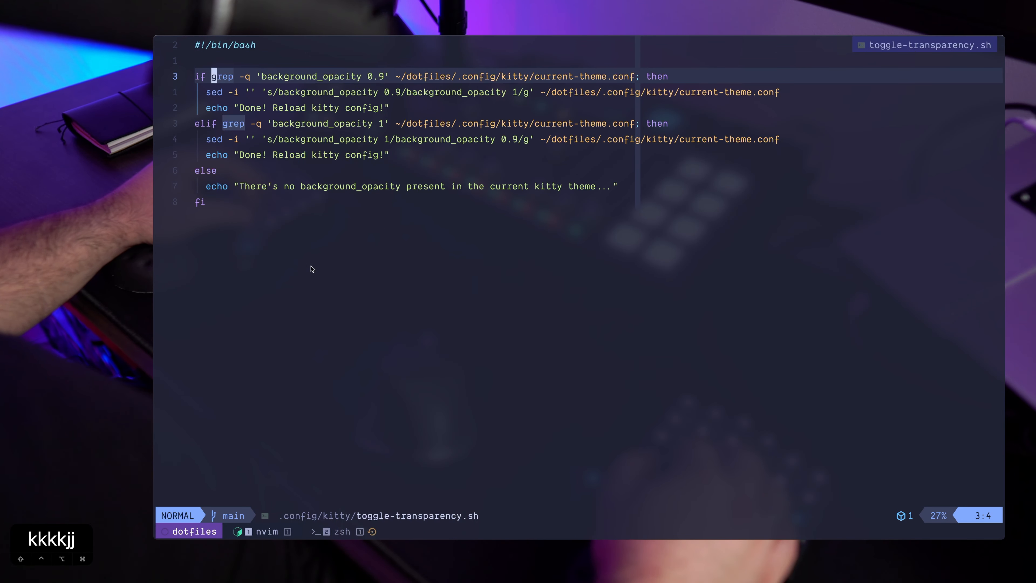
key("V")
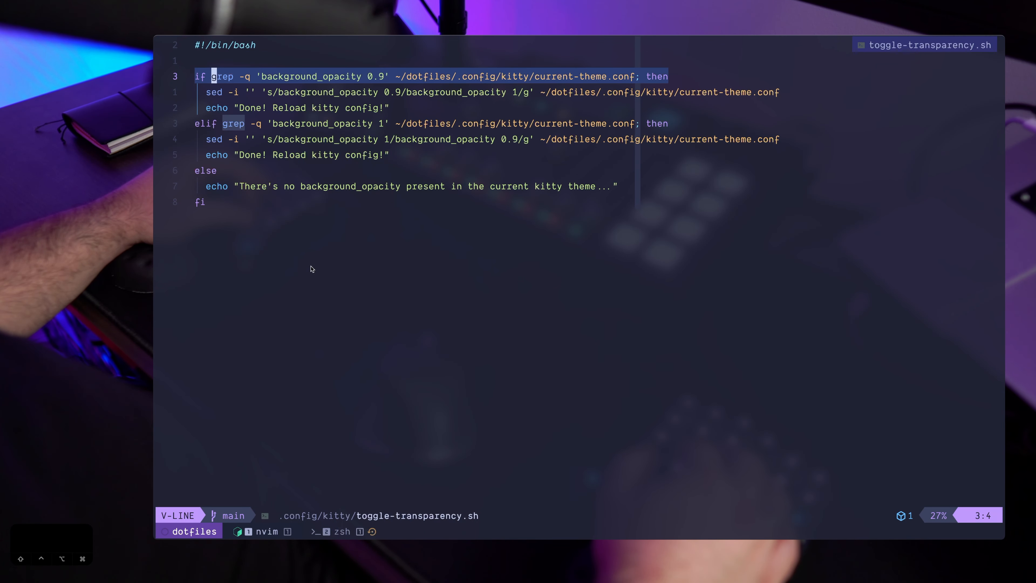
key("Escape")
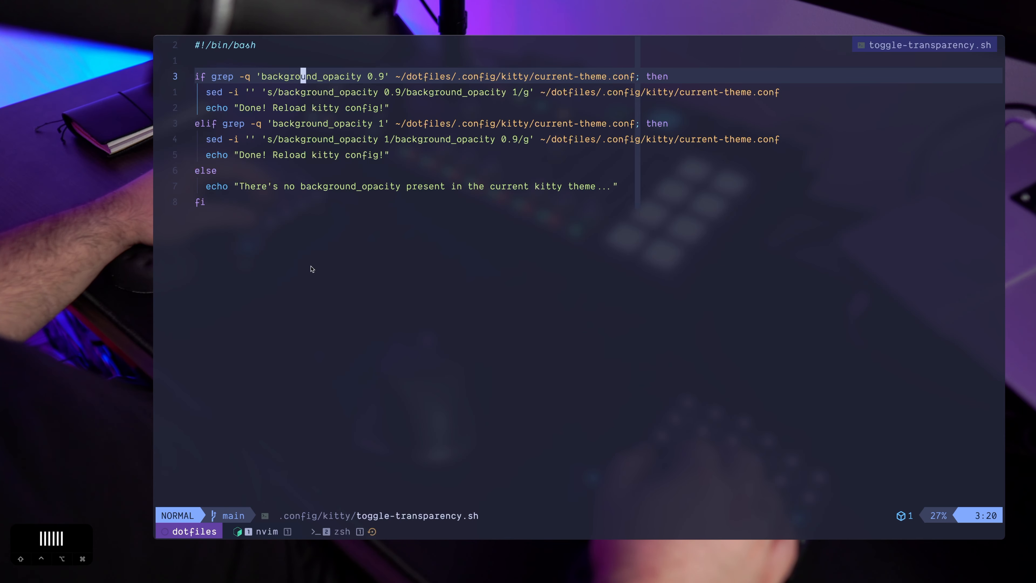
key("v")
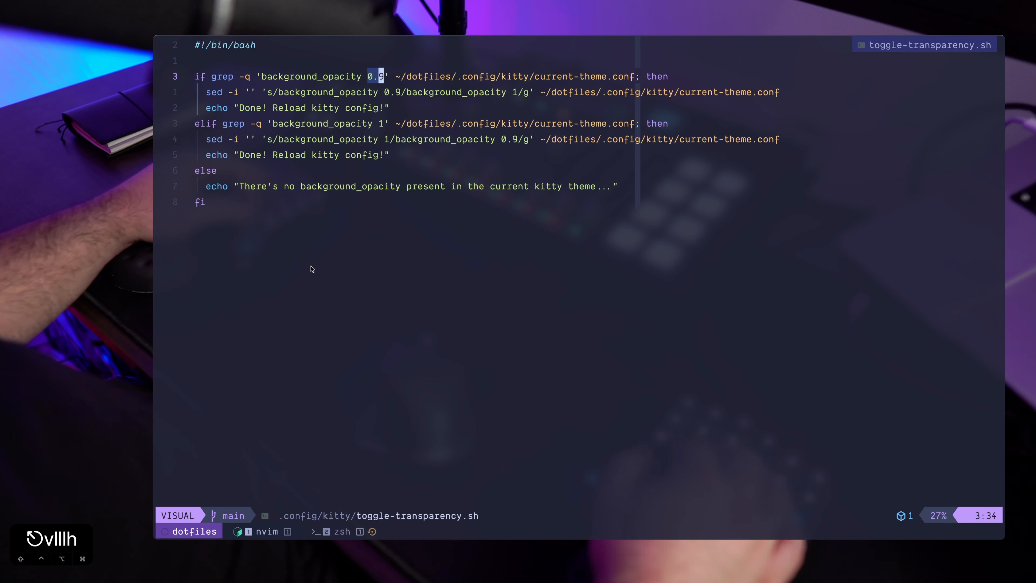
key("Escape")
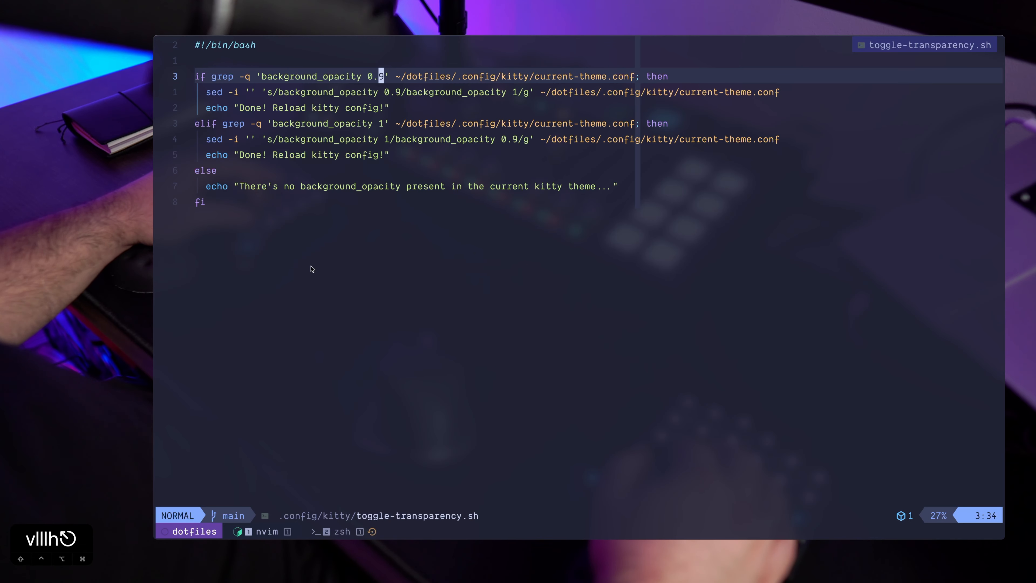
key("v")
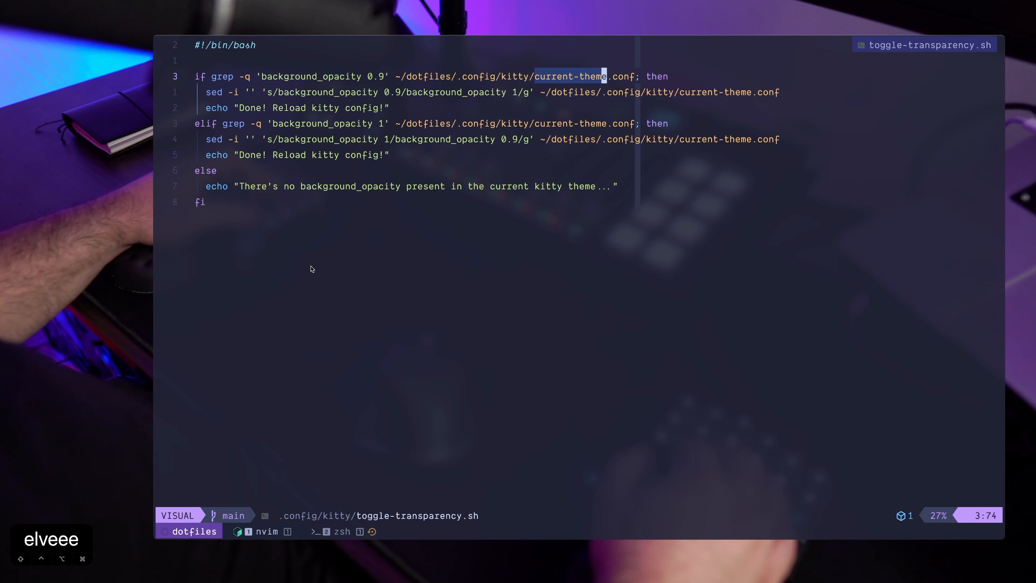
key("Escape")
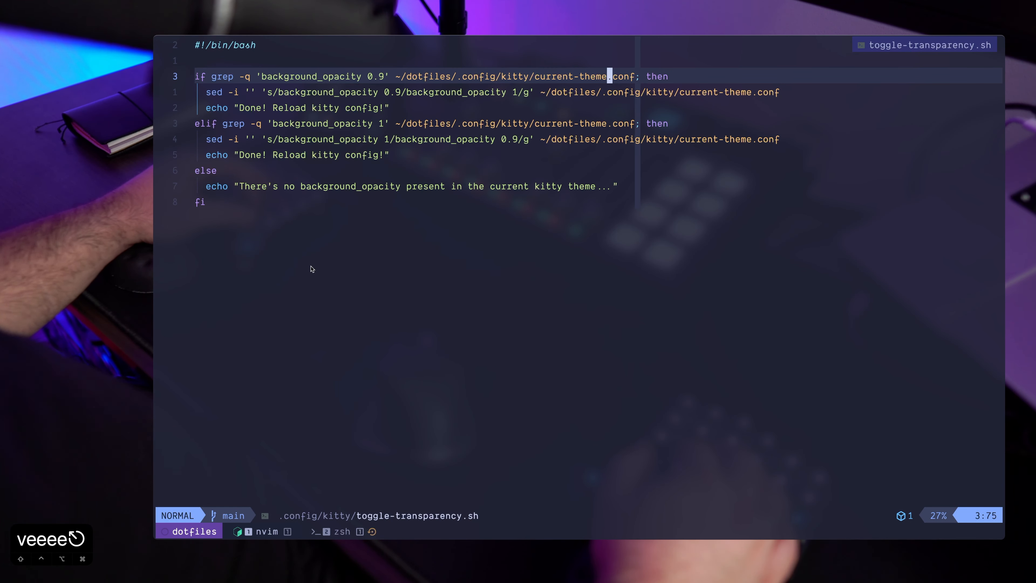
key("V")
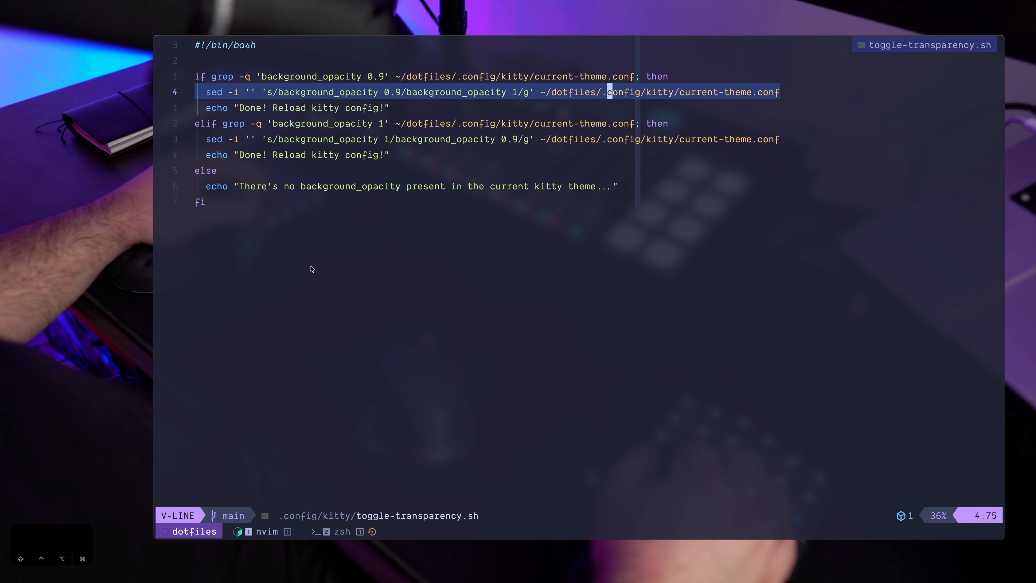
key("Escape")
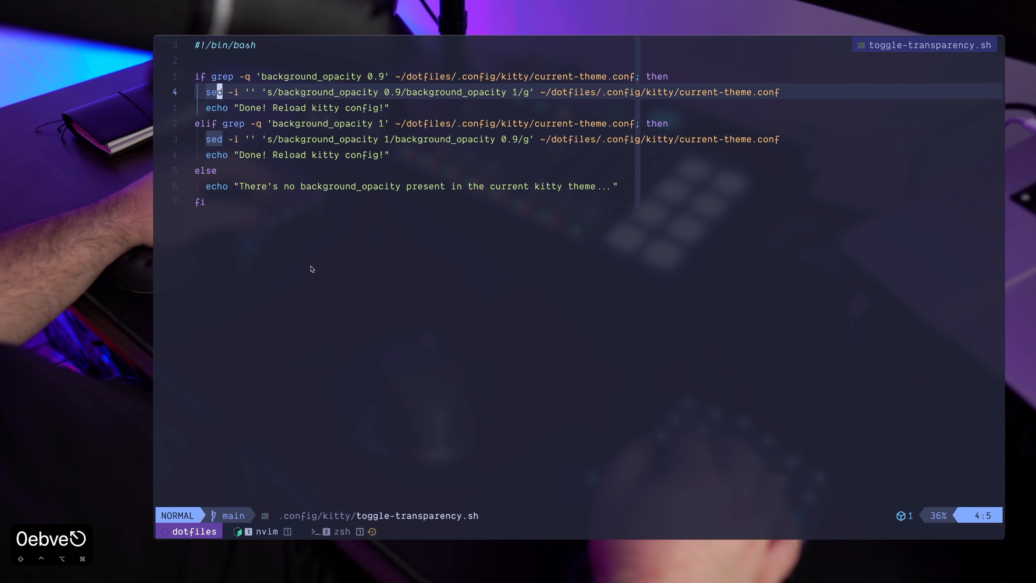
Walk the elif branch restoring opacity 0.9, its confirmation echo, and the else fallback warning.
key("j")
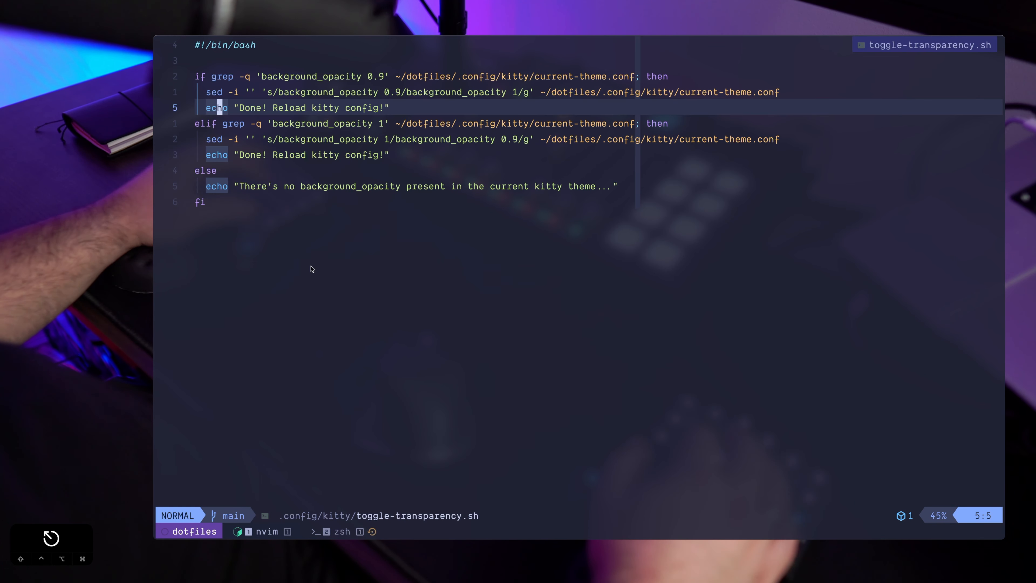
key("j")
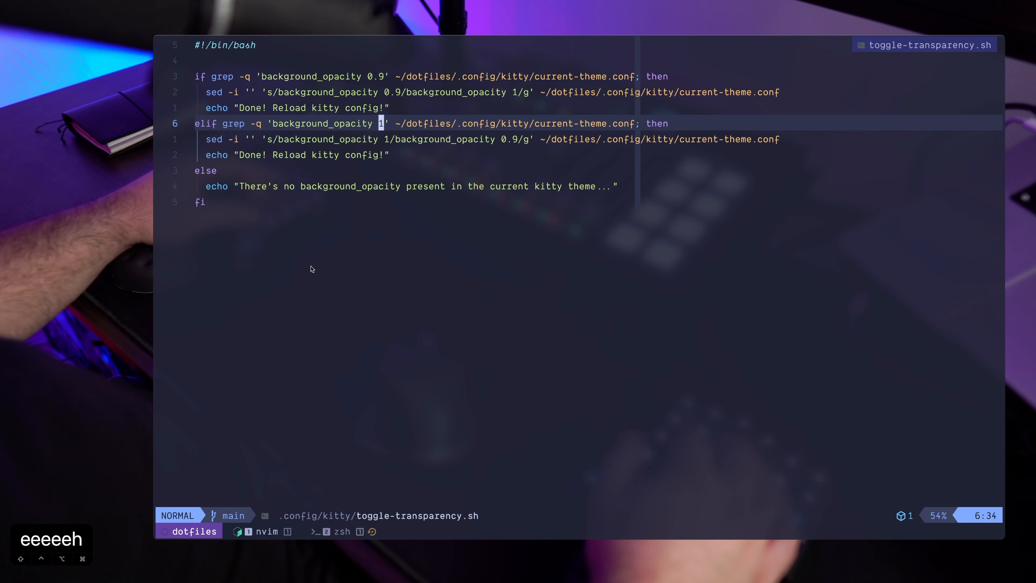
key("V")
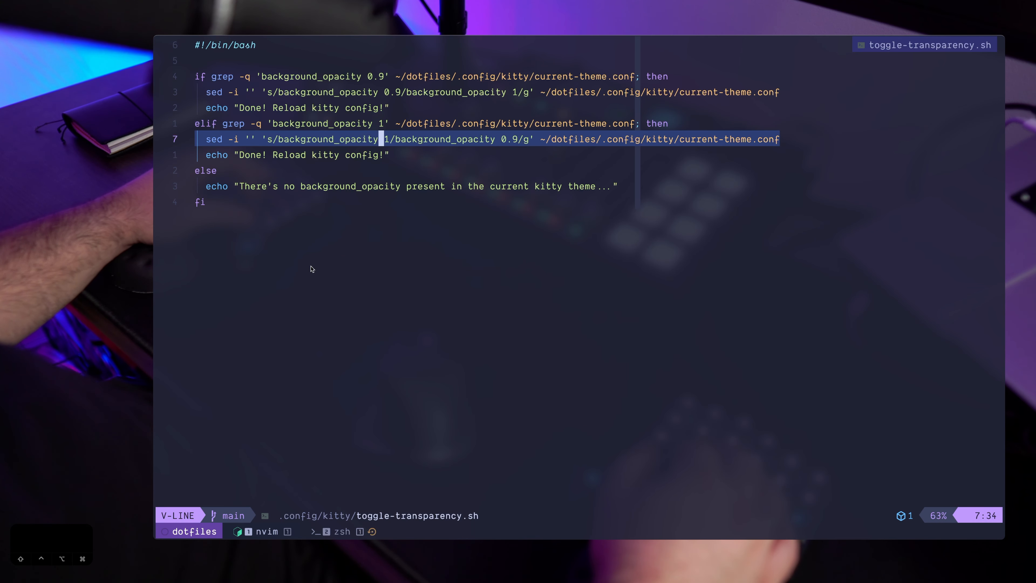
key("Escape")
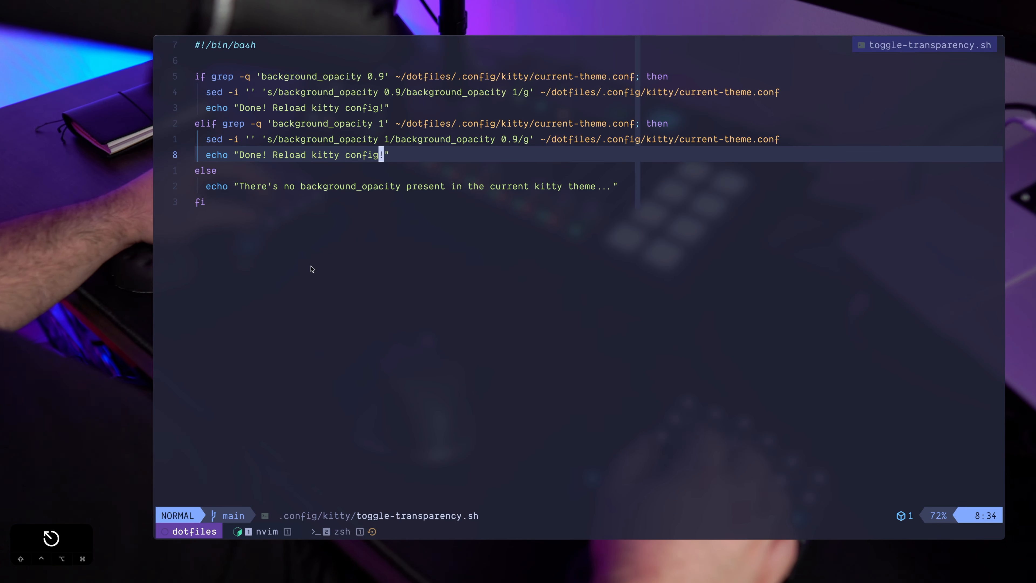
key("j")
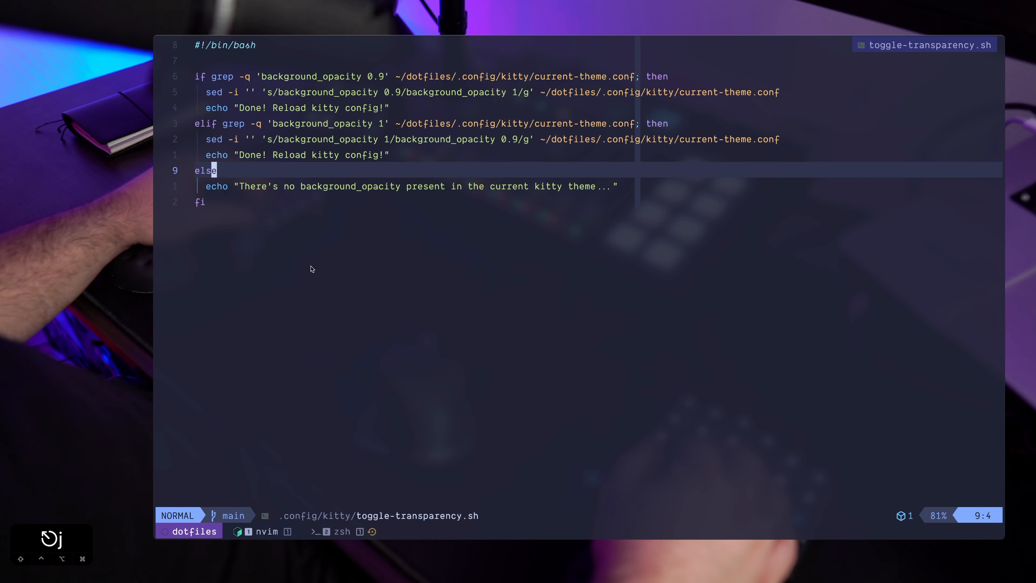
key("h")
type("cle")
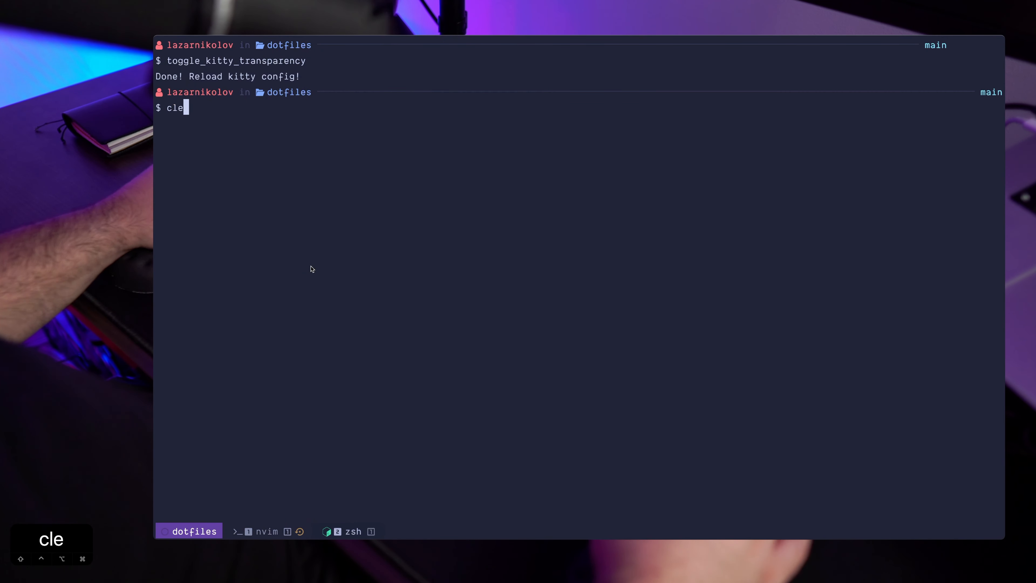
key("Return")
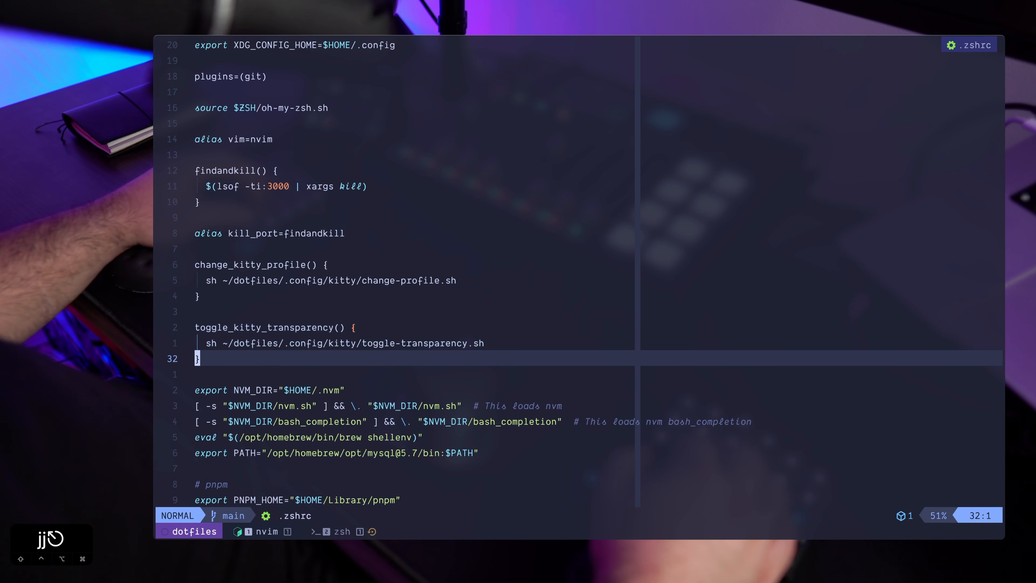
key("V")
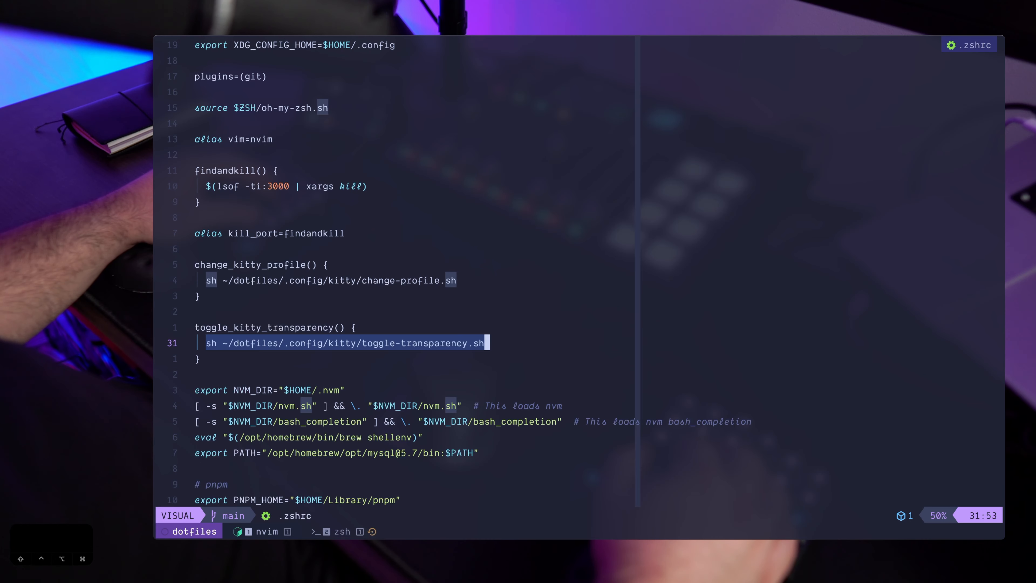
key("Escape")
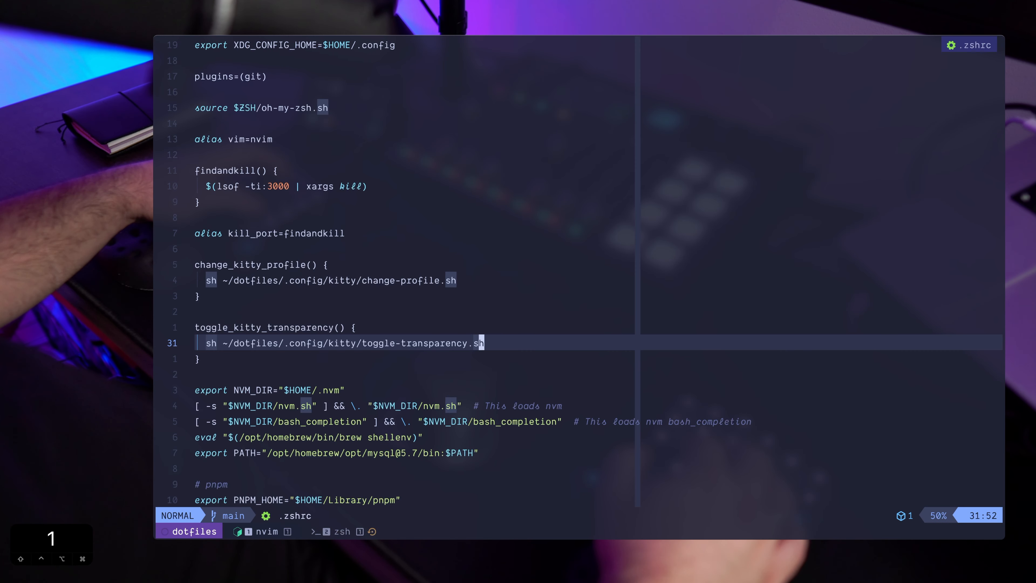
key("k")
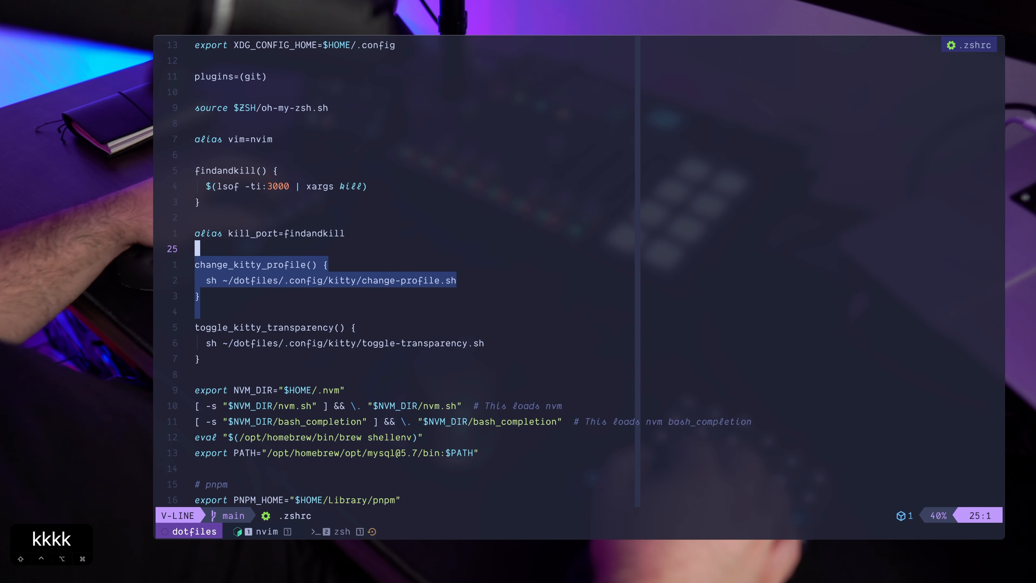
key("Escape")
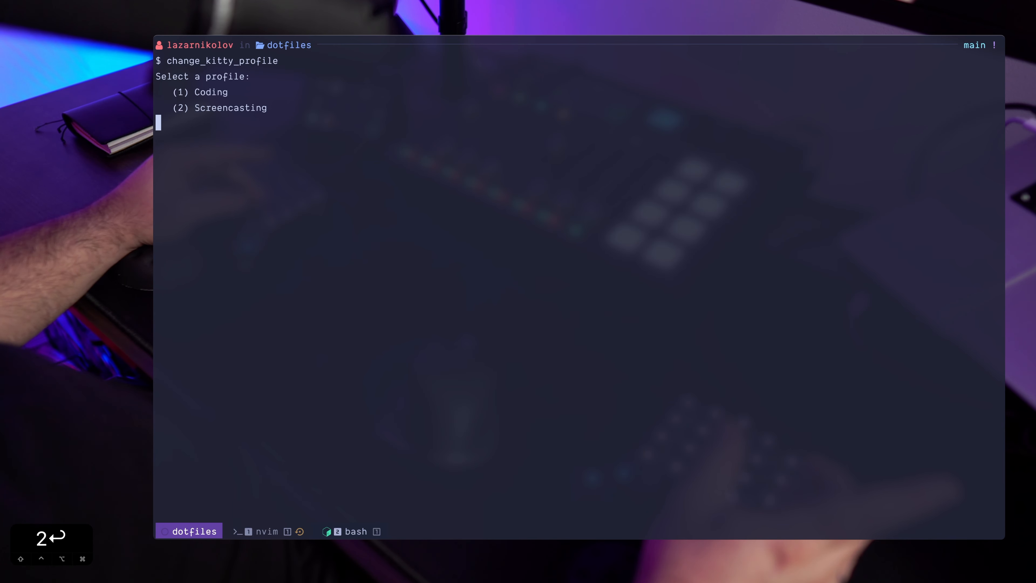
Choose option 1, Coding, from the change_kitty_profile menu.
type("1")
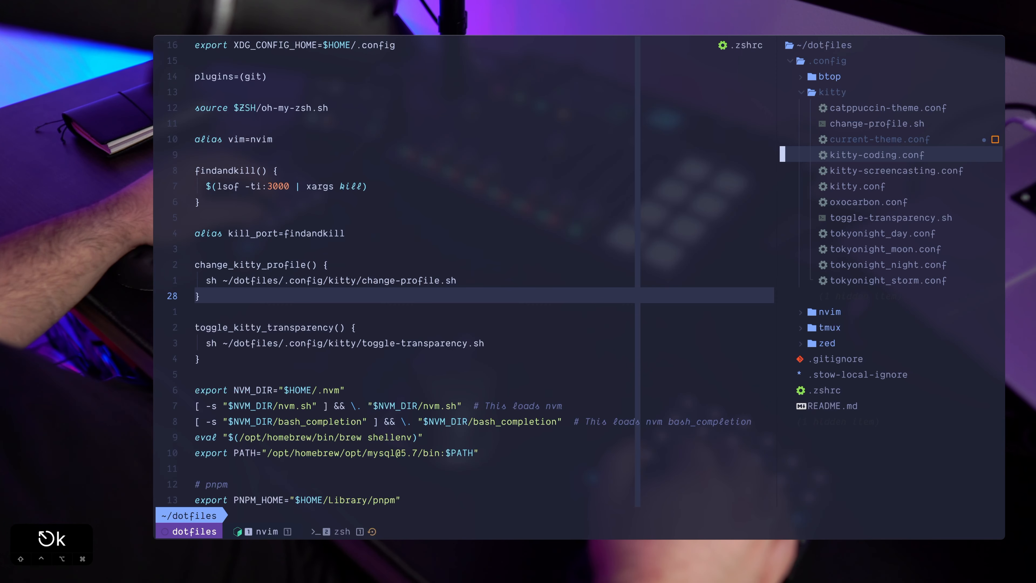
Compare the font size and line height blocks of kitty-coding.conf and kitty-screencasting.conf side by side.
left_click(876, 155)
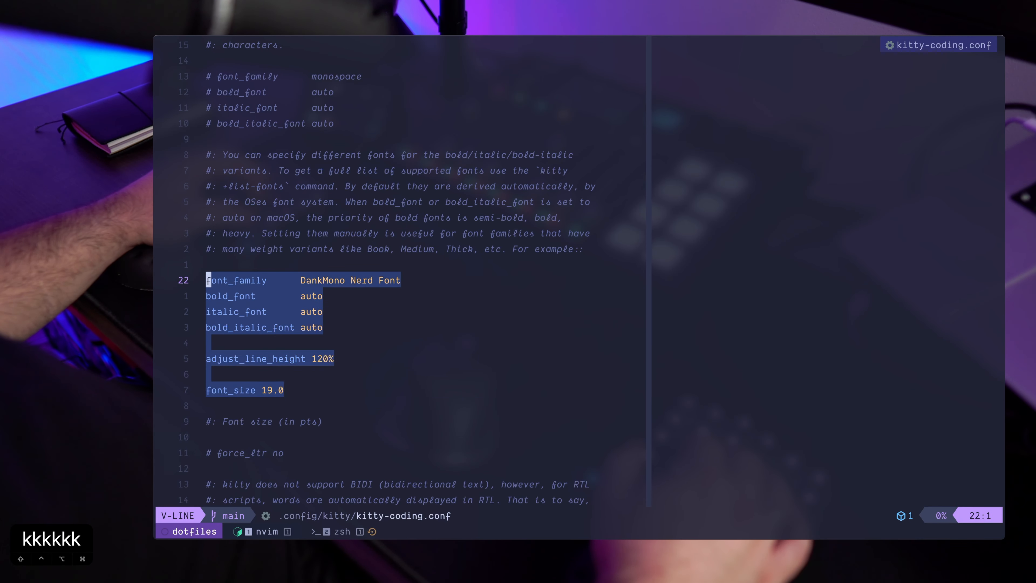
key("Escape")
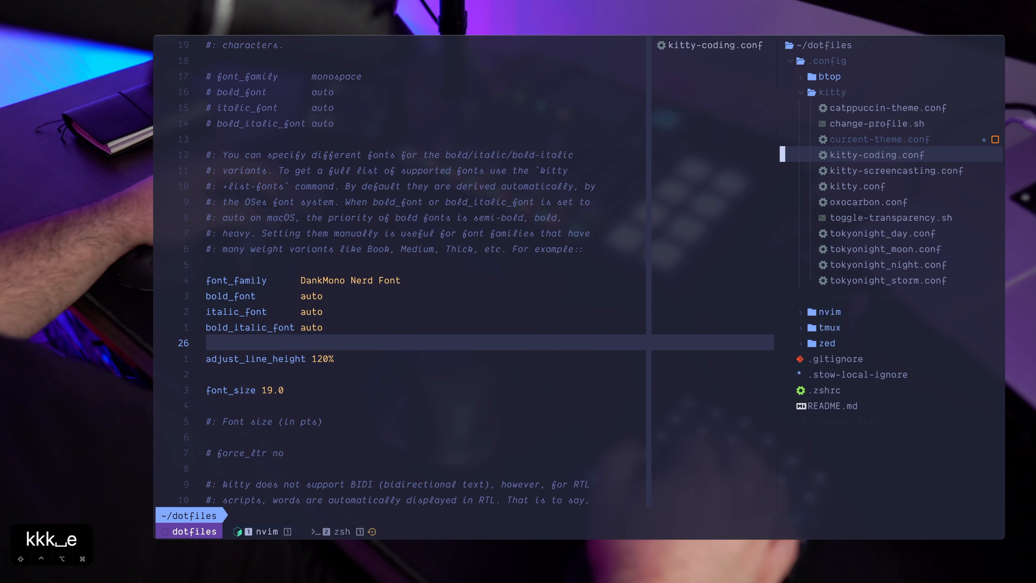
left_click(892, 170)
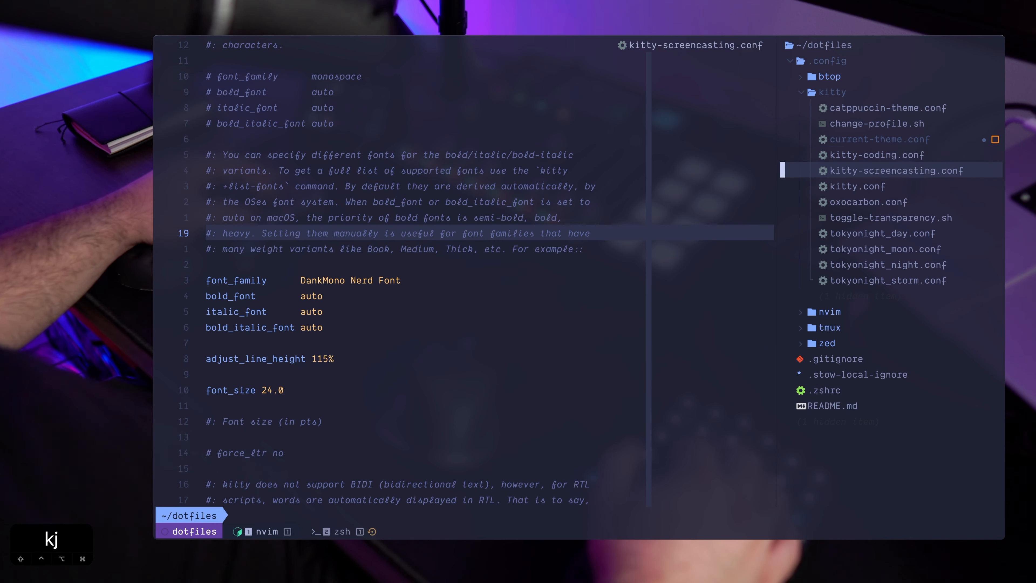
left_click(875, 155)
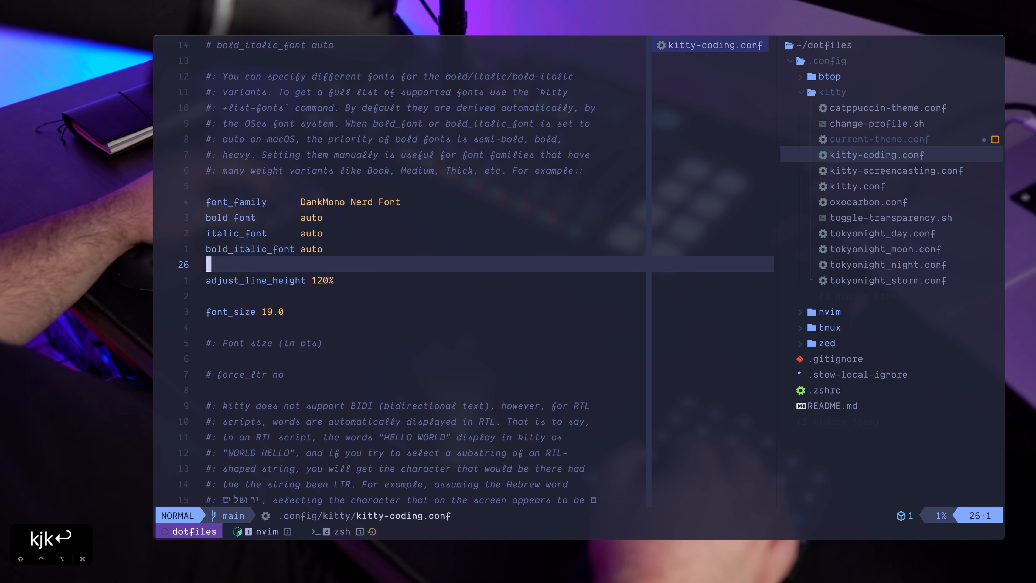
left_click(895, 170)
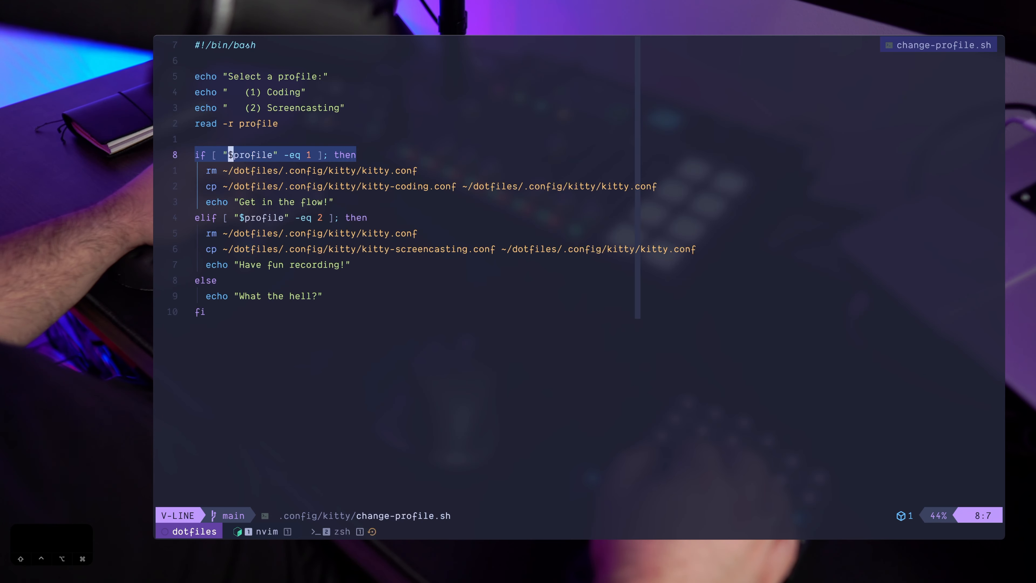
Highlight the Coding branch that removes kitty.conf and copies kitty-coding.conf over it.
key("Escape")
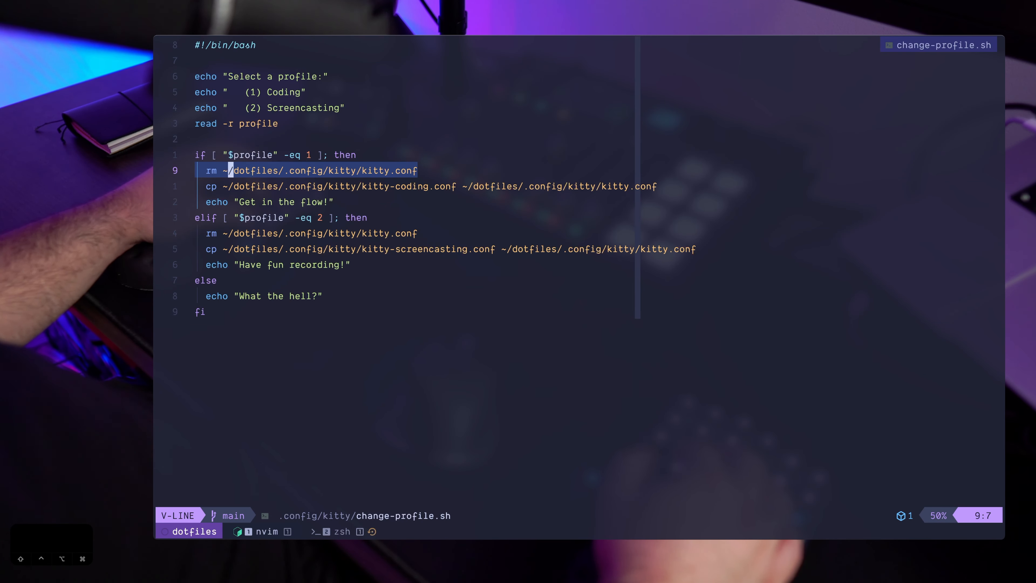
key("j")
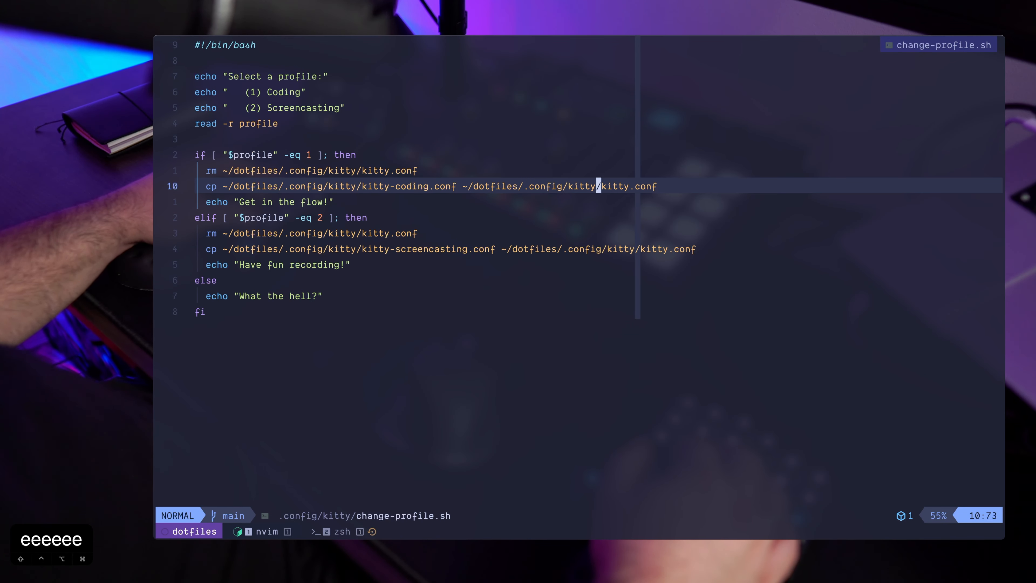
key("l")
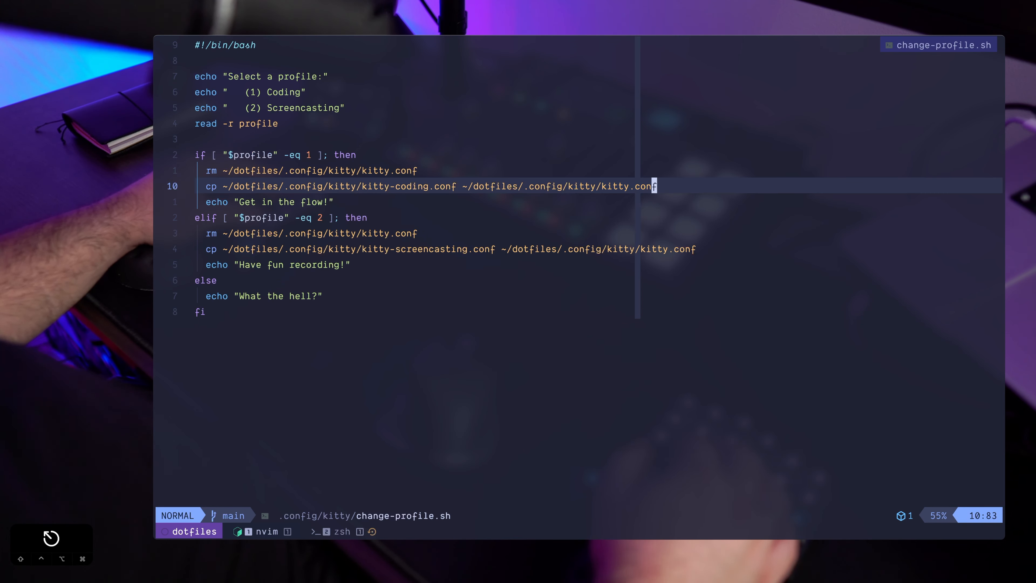
key("j")
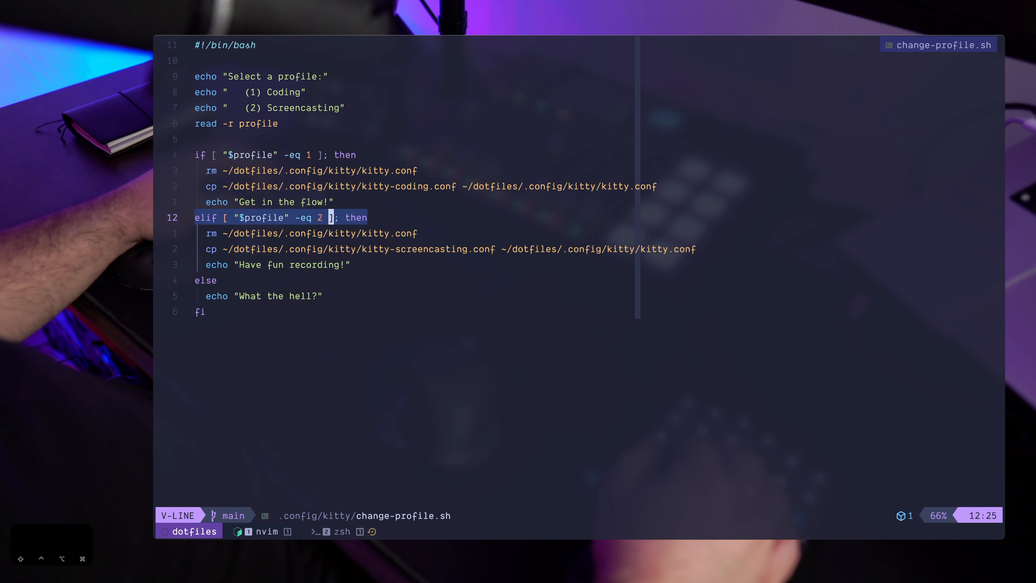
Highlight the Screencasting branch that copies kitty-screencasting.conf over kitty.conf.
key("Escape")
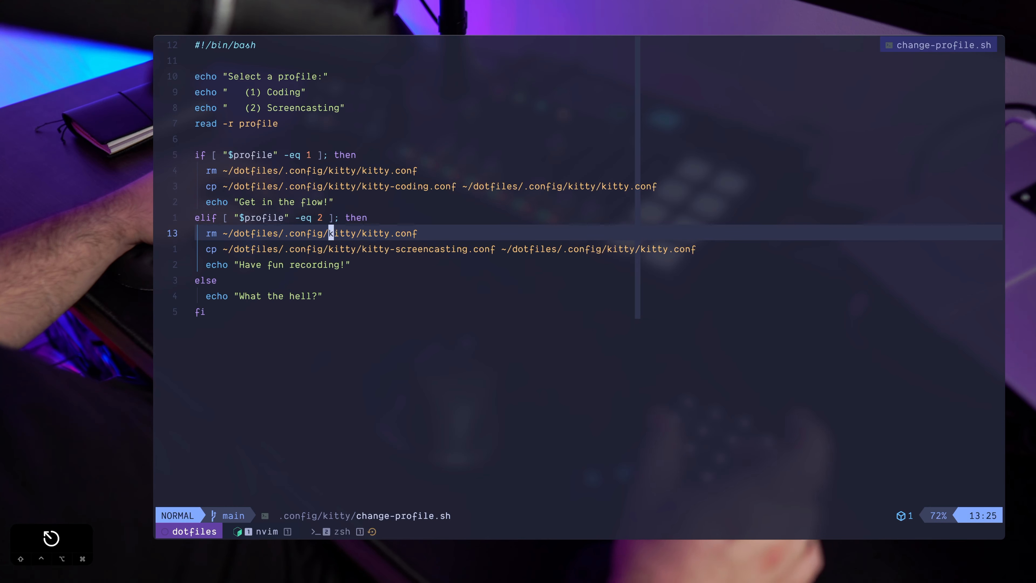
key("j")
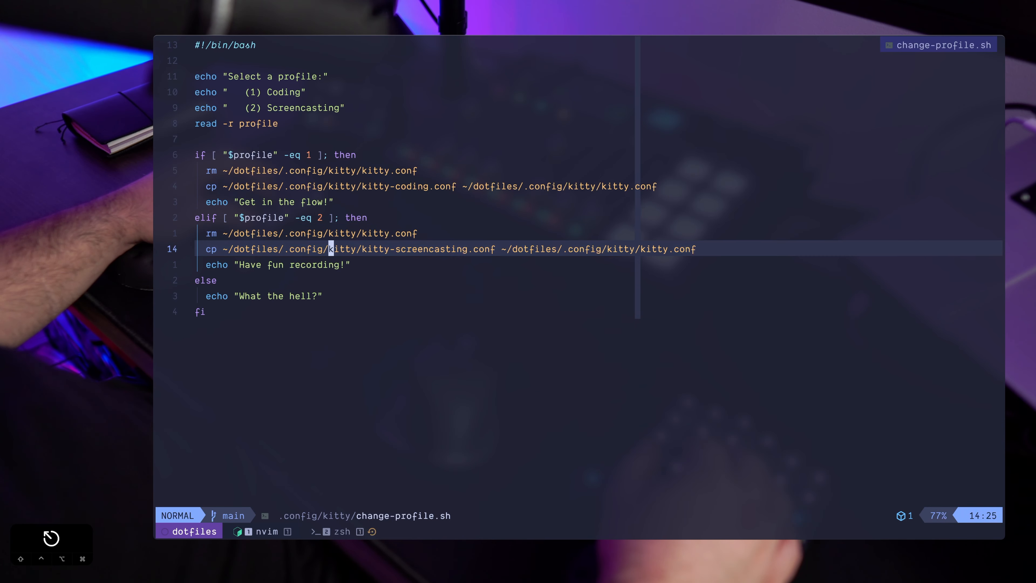
key("v")
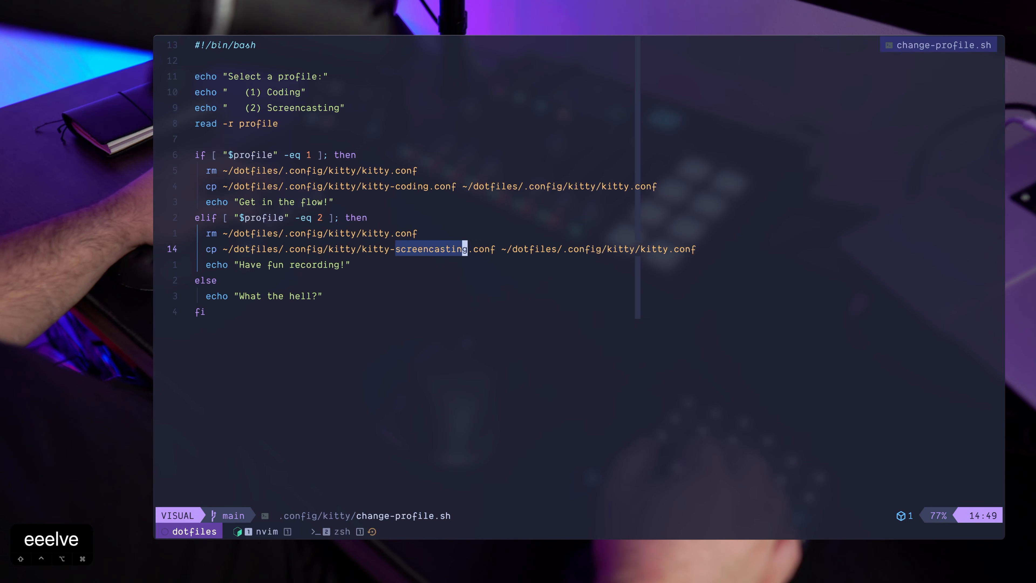
key("Escape")
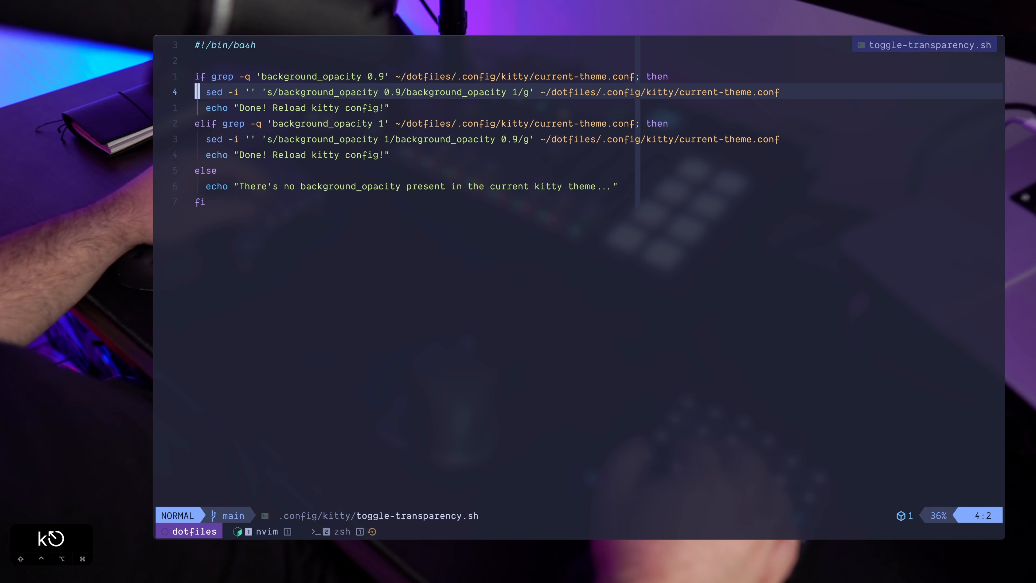
Mark the sed line switching opacity 0.9 to 1 and check it against background_opacity 0.9 in current-theme.conf.
key("V")
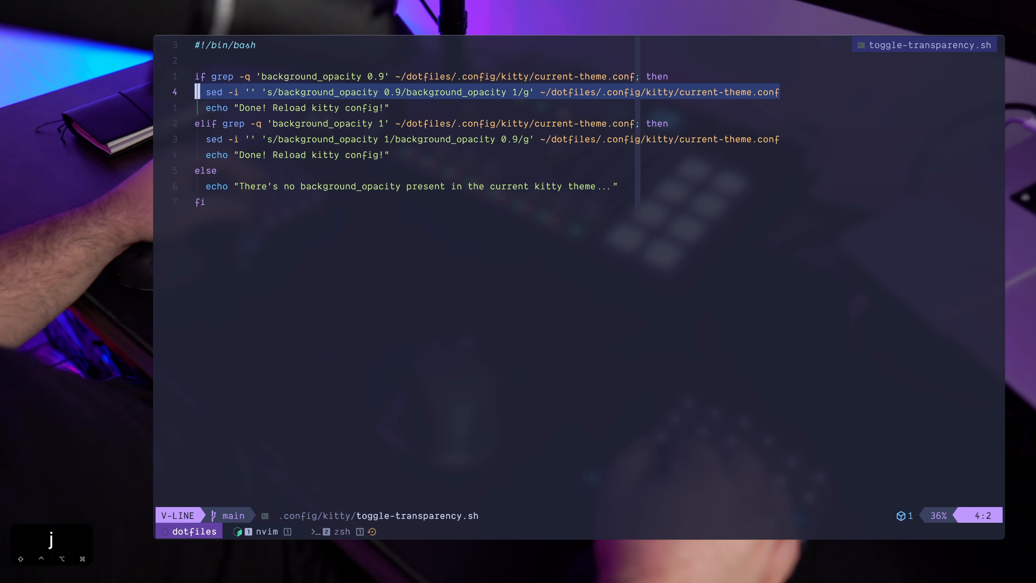
key("Escape")
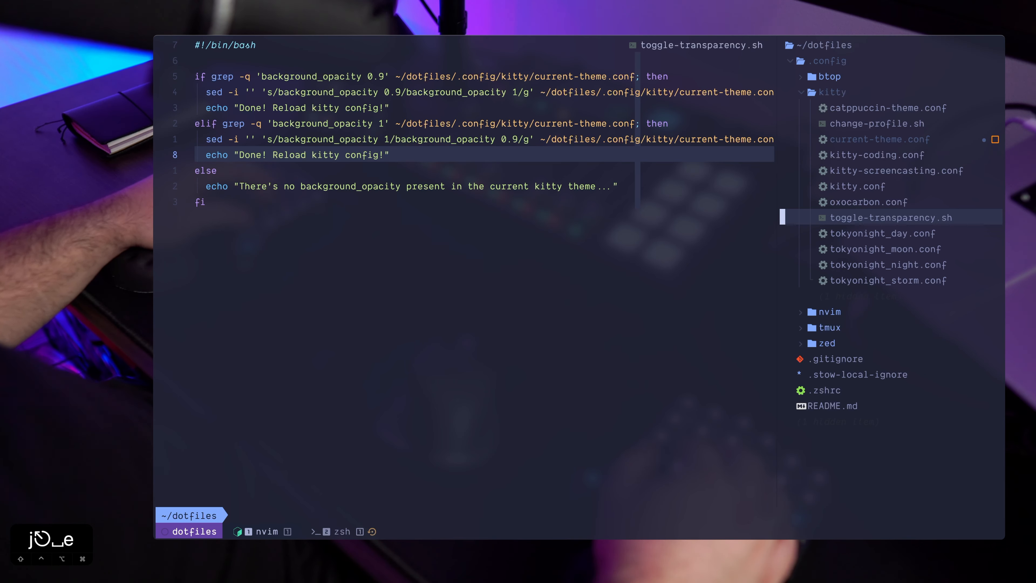
left_click(879, 140)
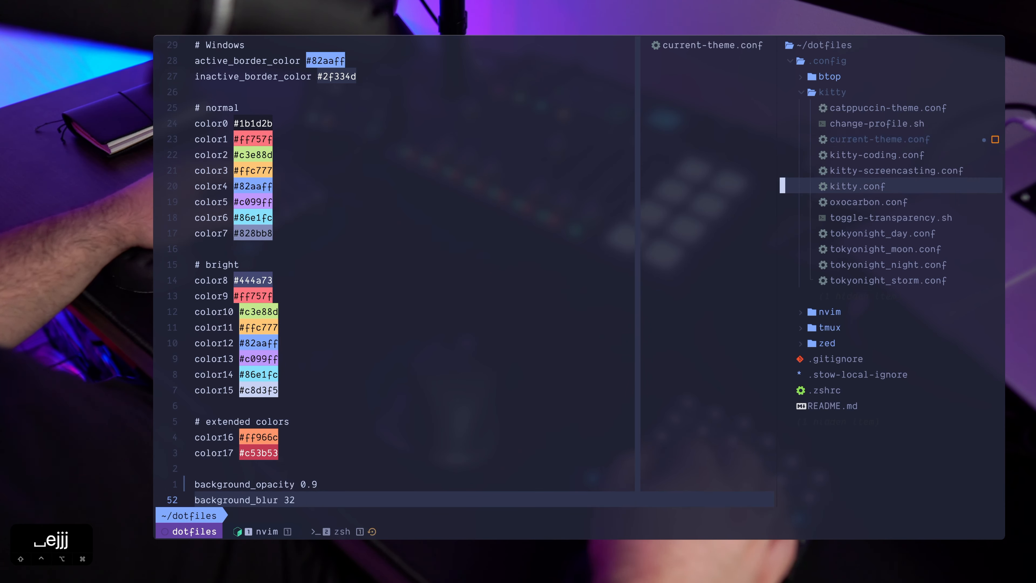
left_click(893, 218)
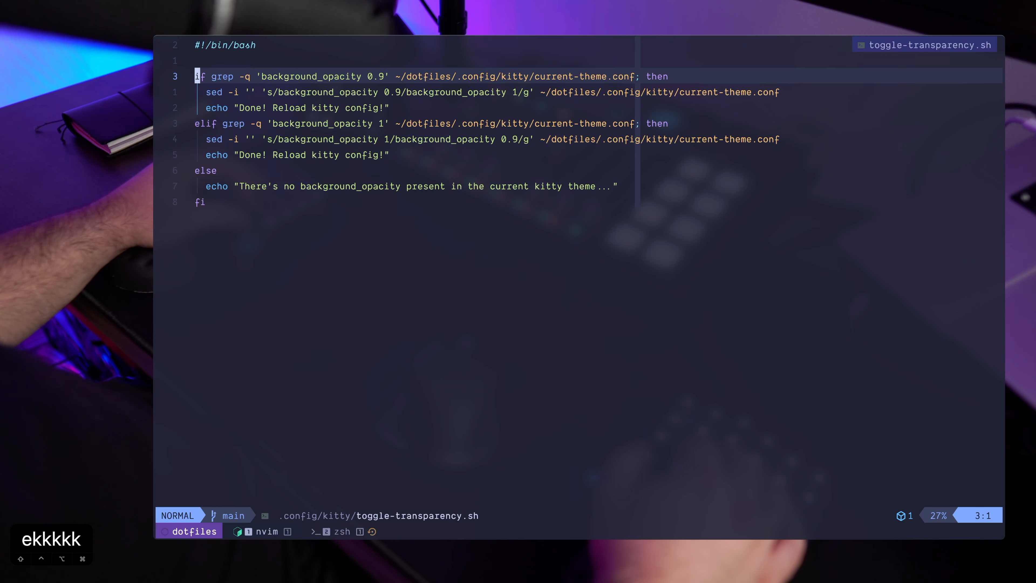